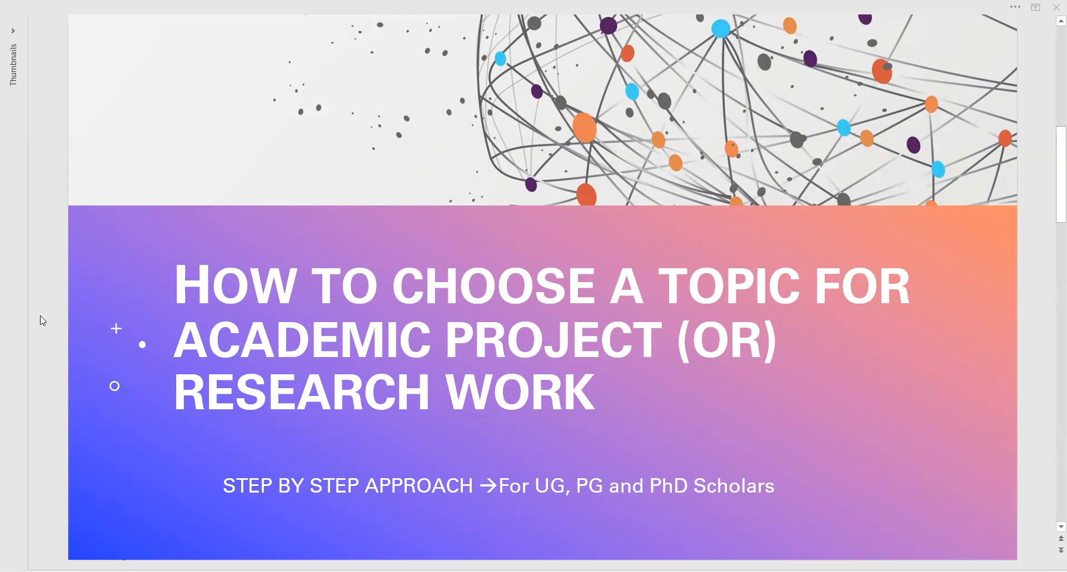
mouse_move(39, 295)
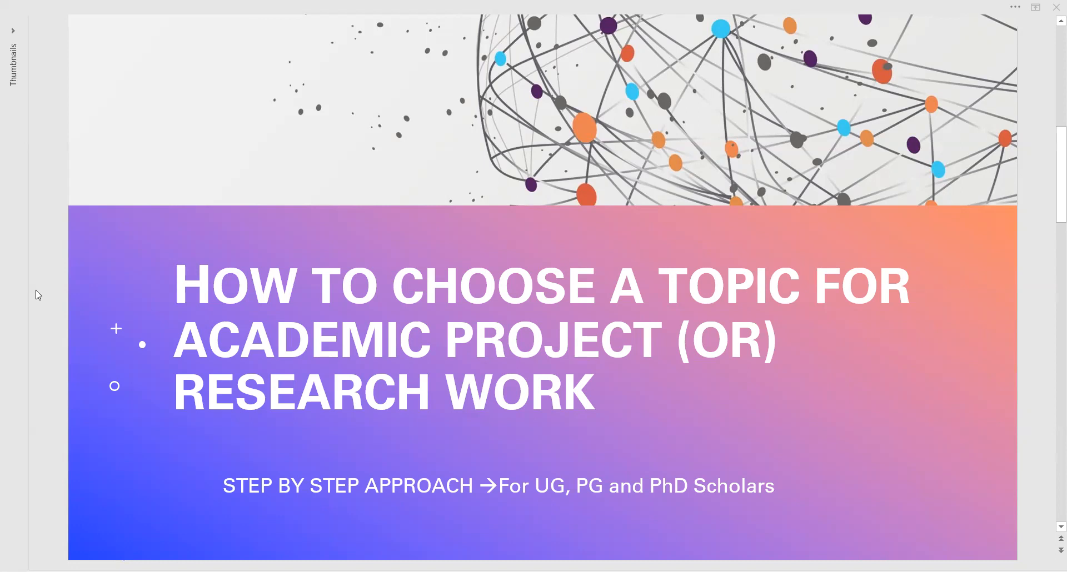